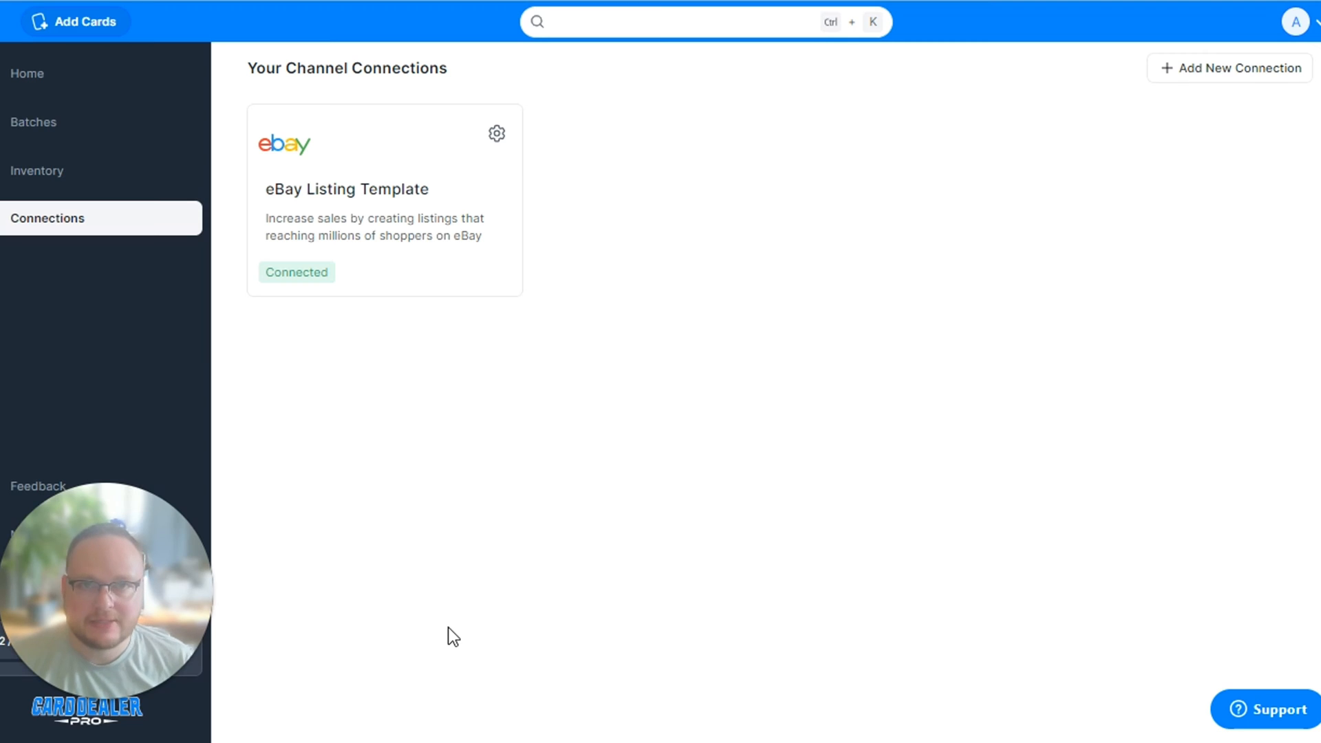
mouse_move(638, 370)
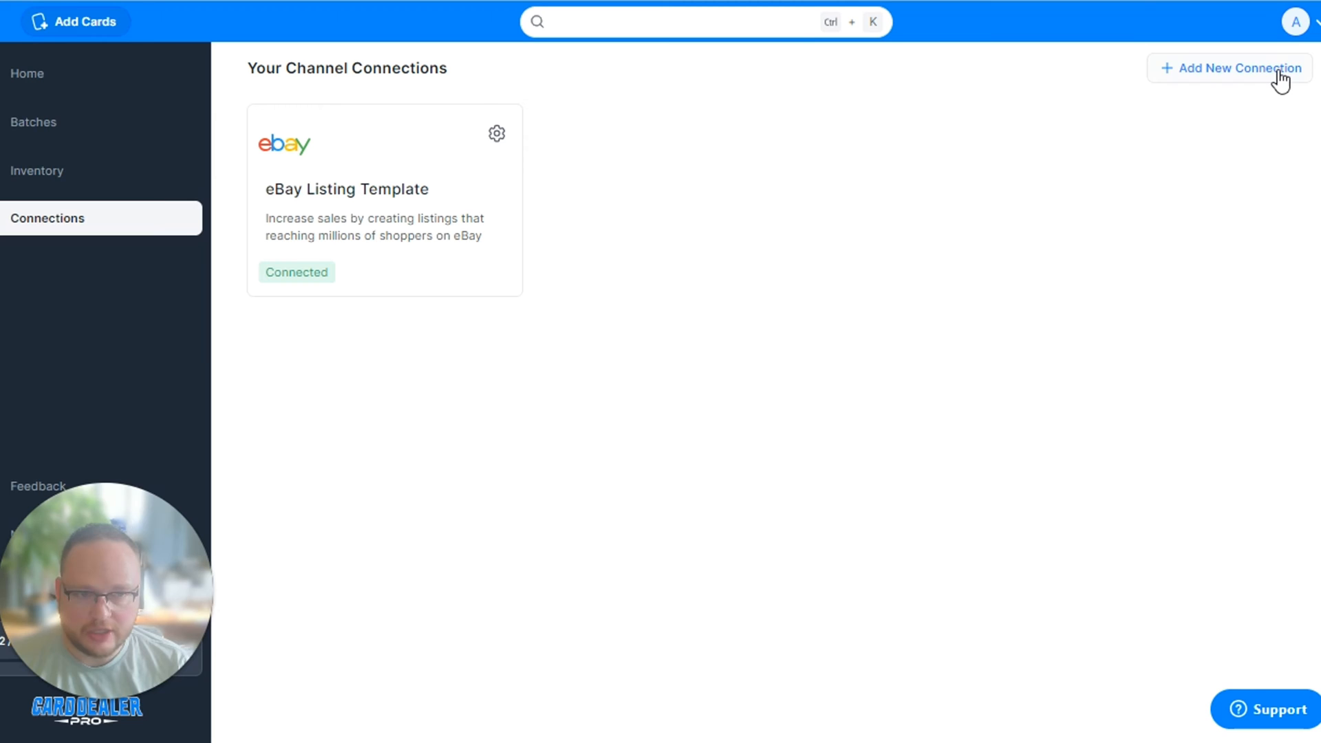
mouse_move(1280, 86)
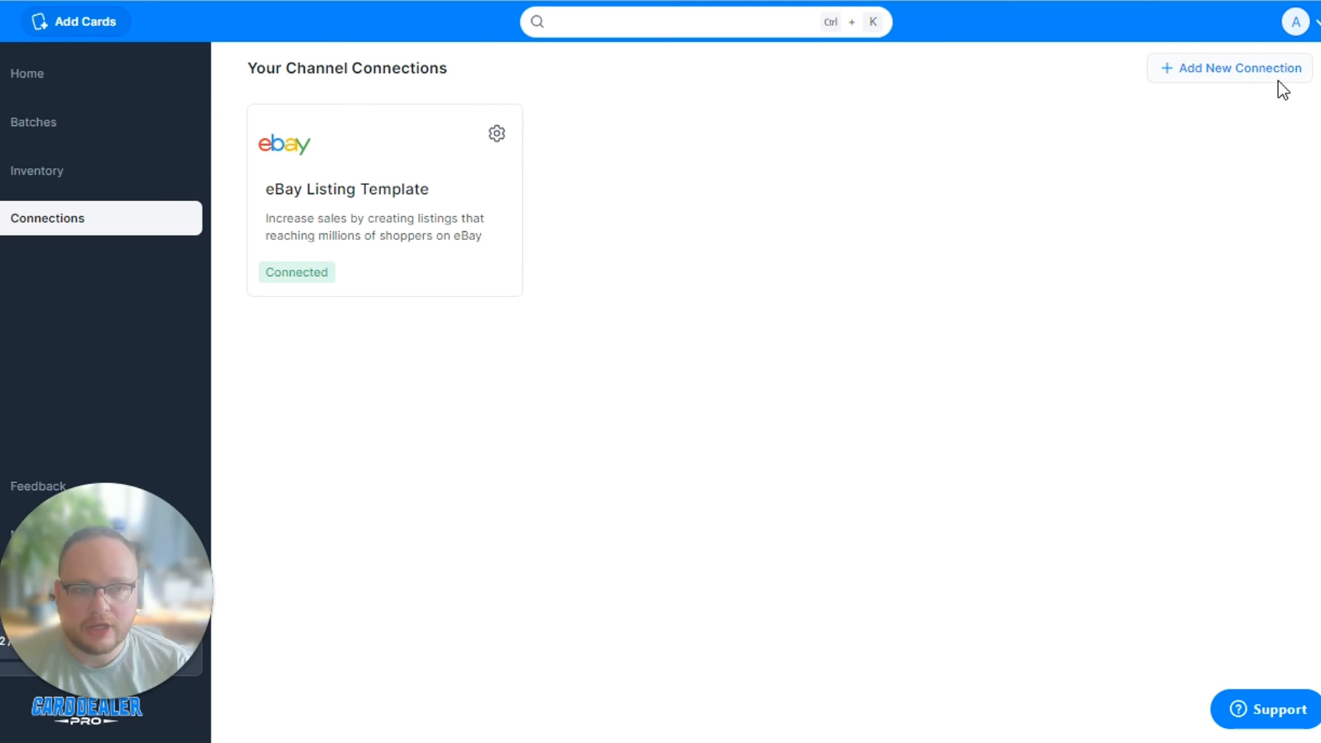
Start adding a new connection from the Connections page, beside the existing eBay channel.
left_click(1229, 68)
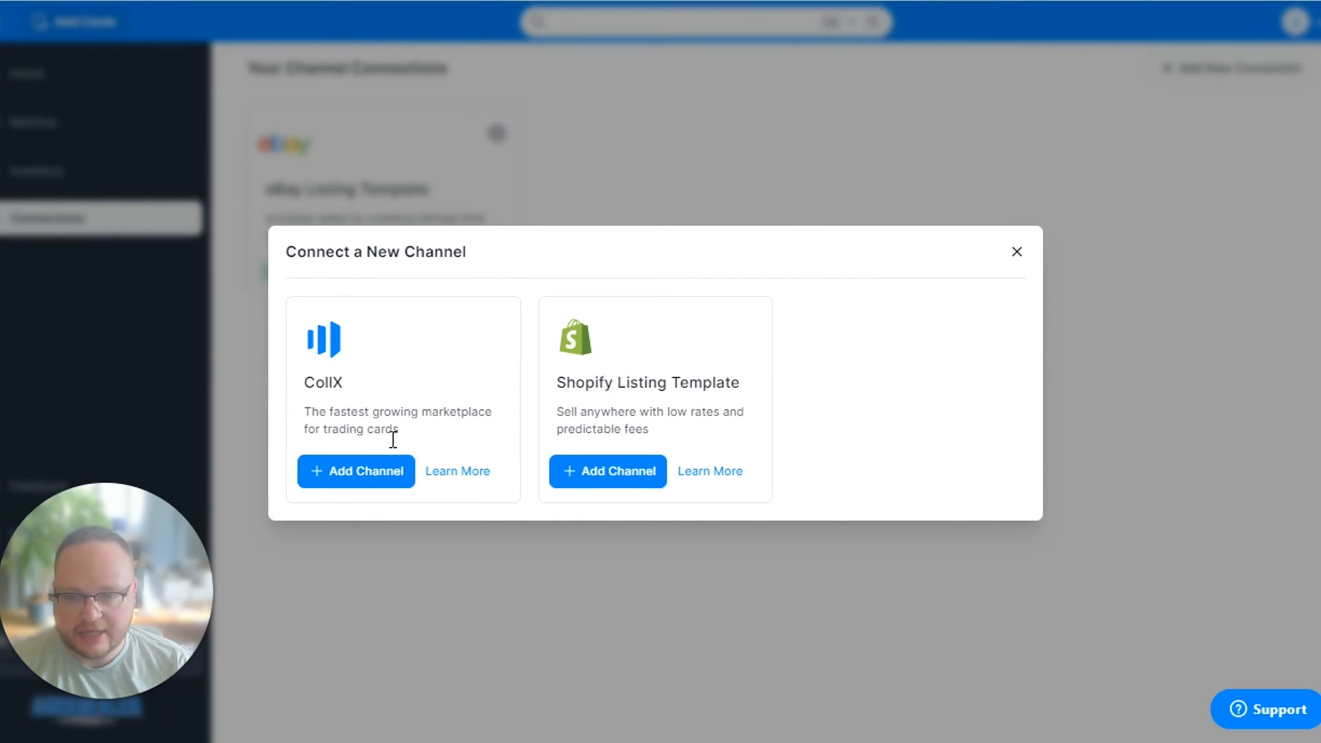
Sign in and connect the CollX account as an active channel, then go to the batches list.
left_click(355, 470)
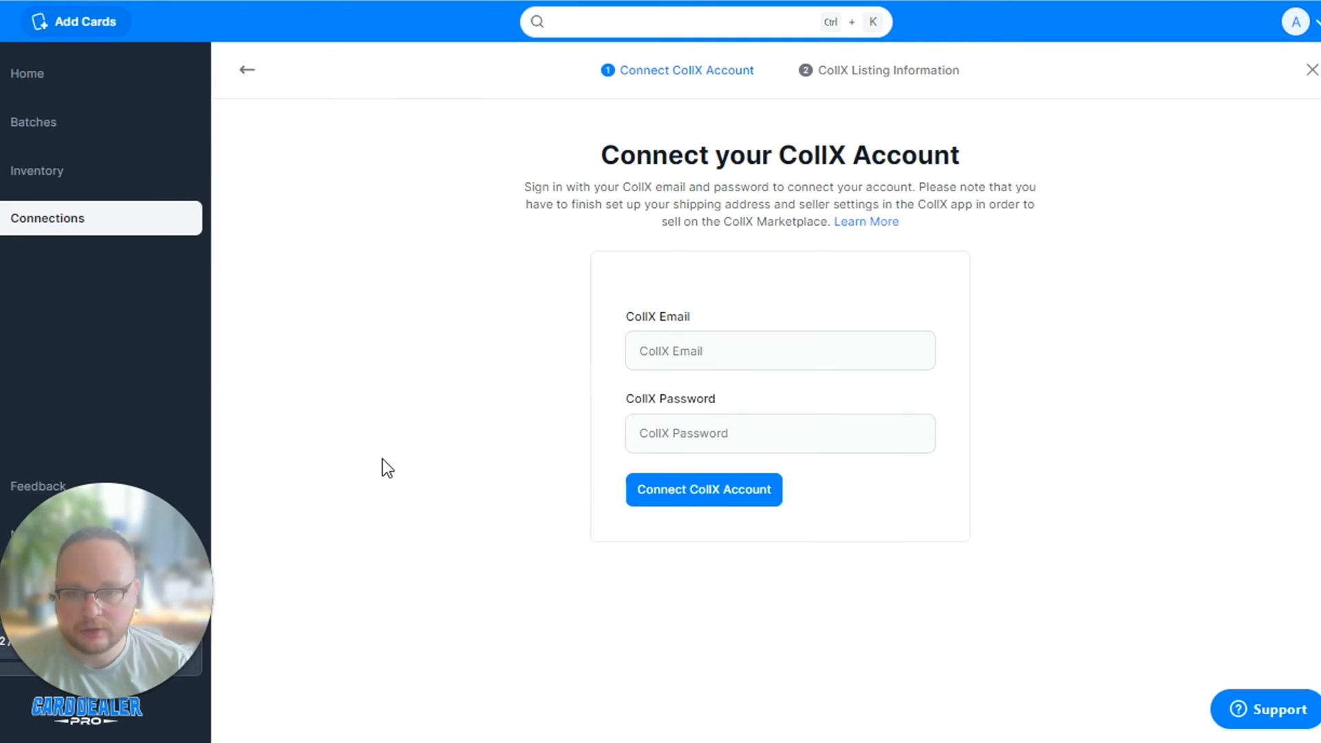
left_click(702, 489)
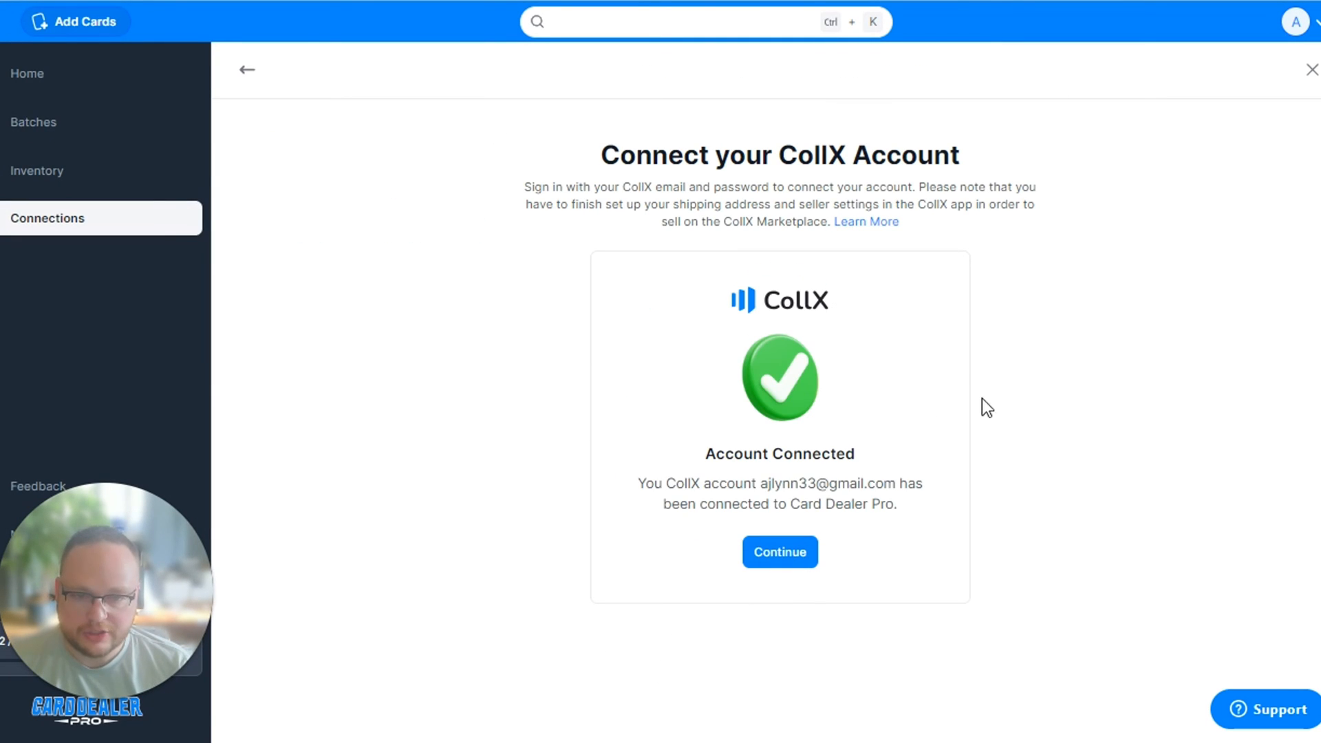
left_click(778, 552)
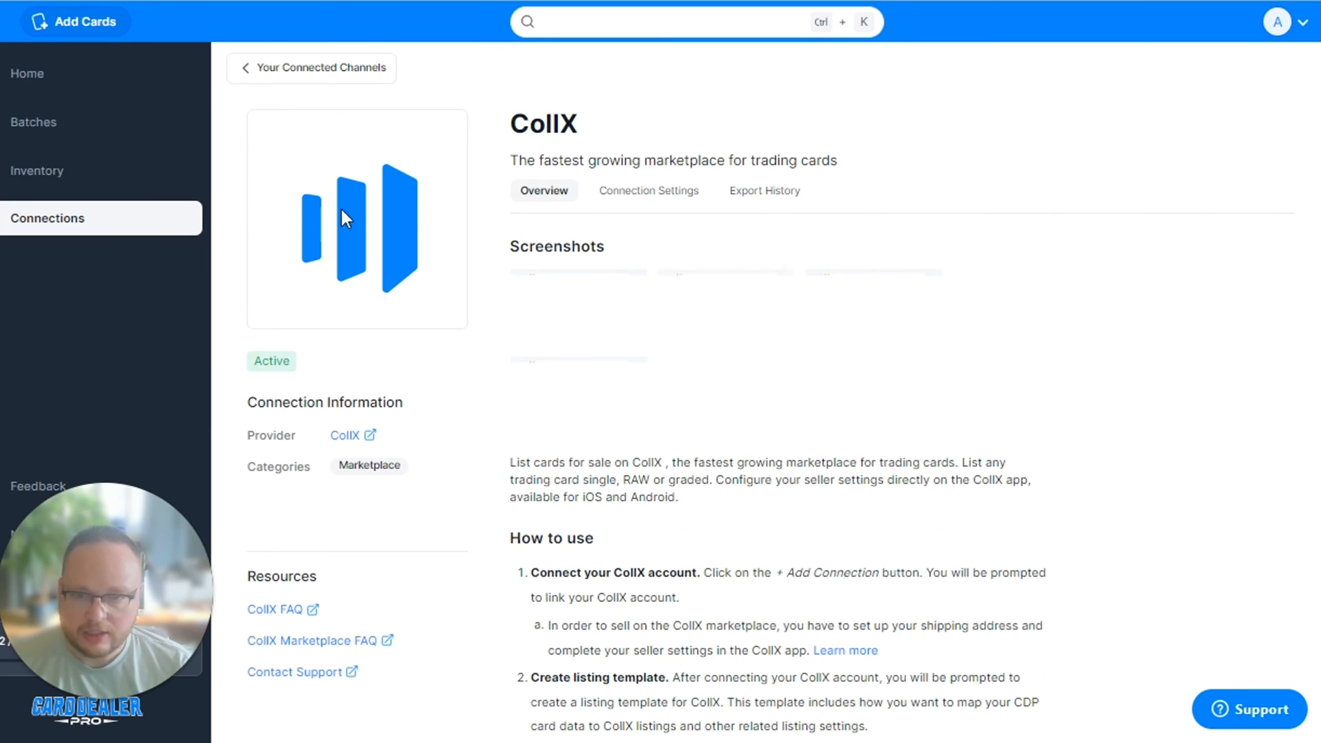
left_click(34, 121)
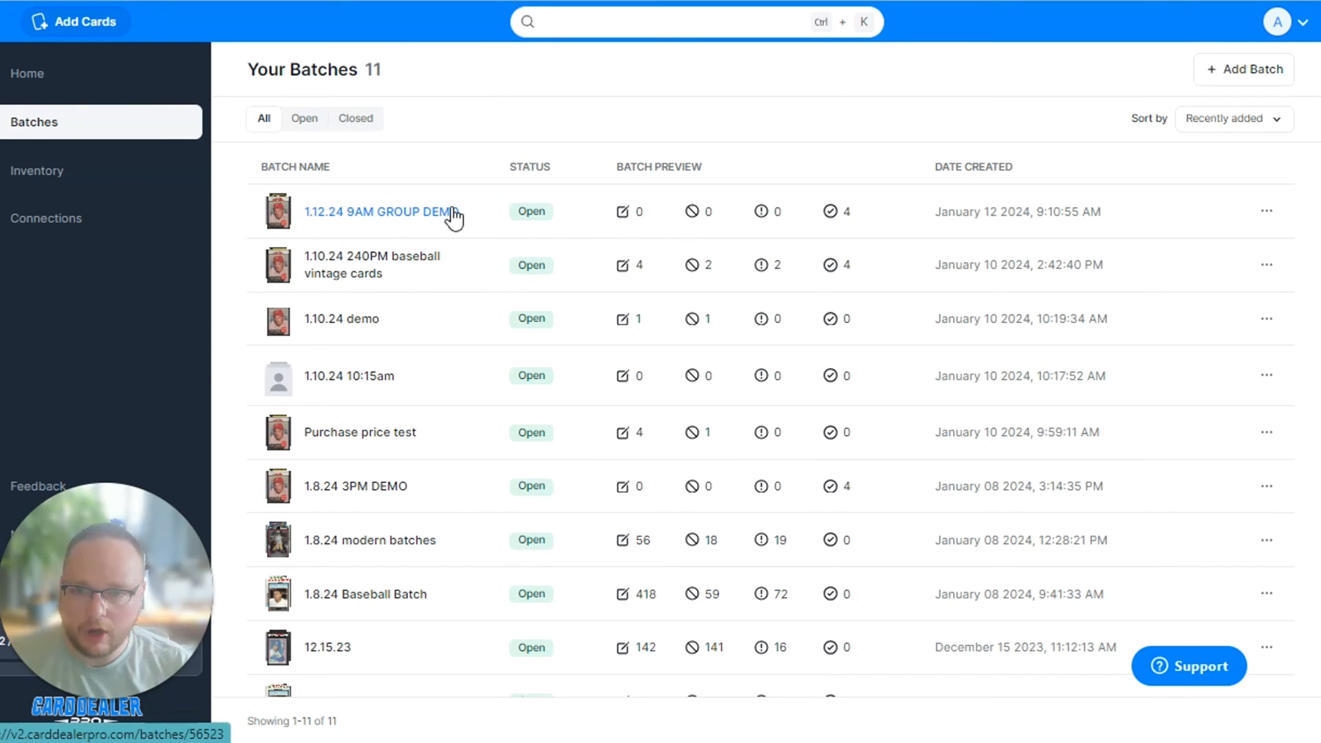
Send the 1.12.24 9AM GROUP DEMO batch's four ready-to-list cards to CollX via the List menu.
left_click(378, 211)
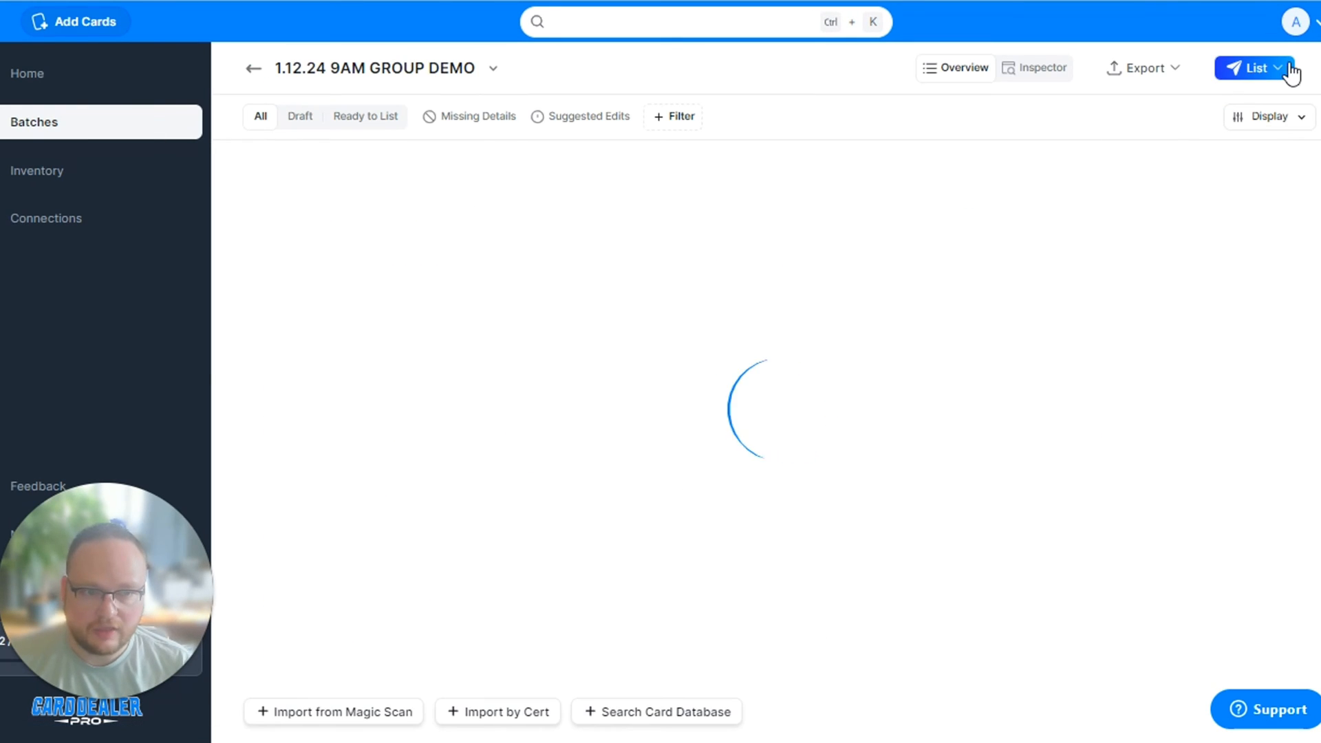
left_click(1252, 69)
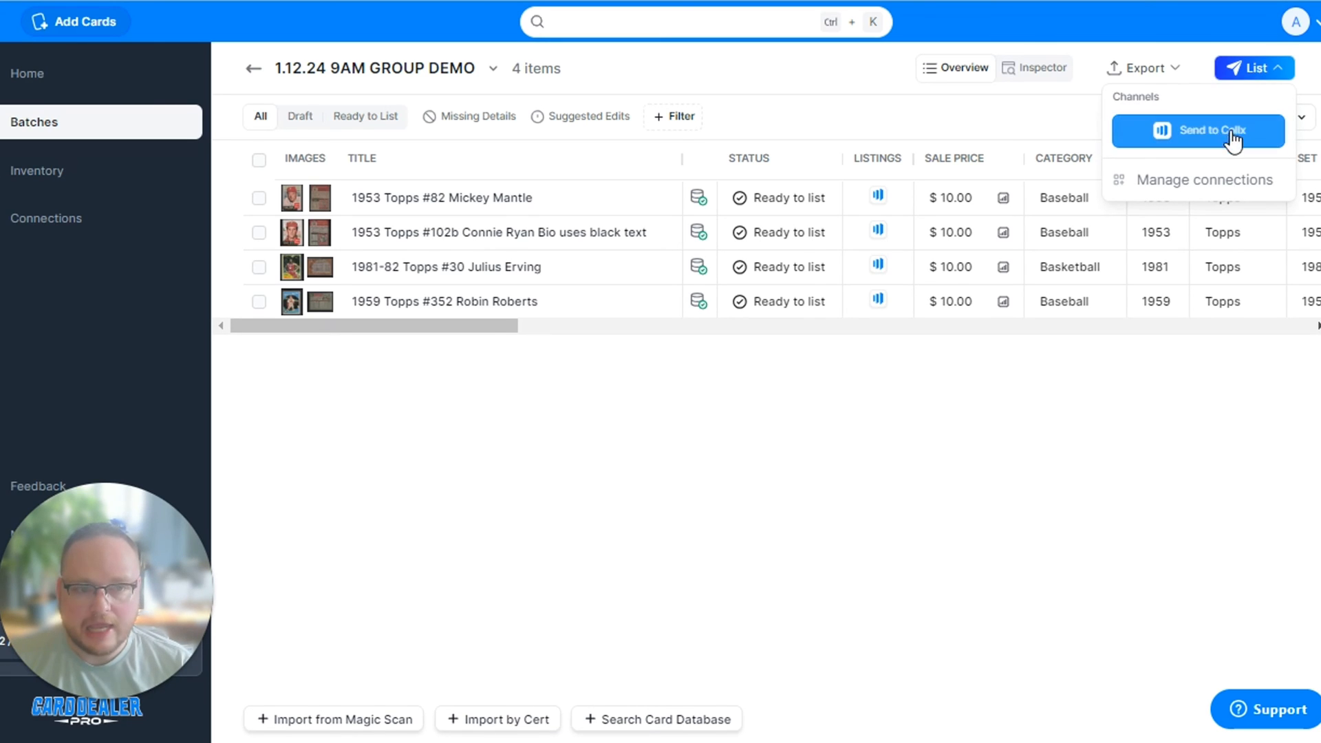
left_click(1197, 130)
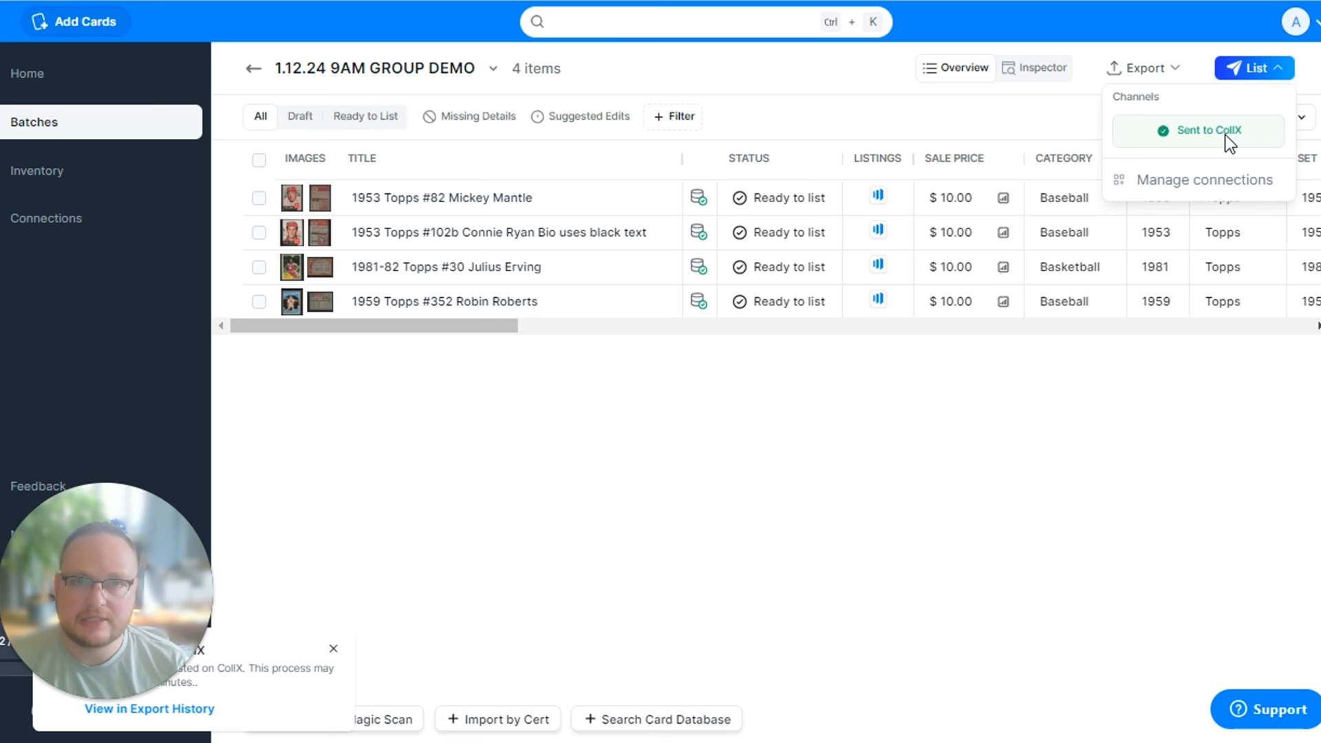